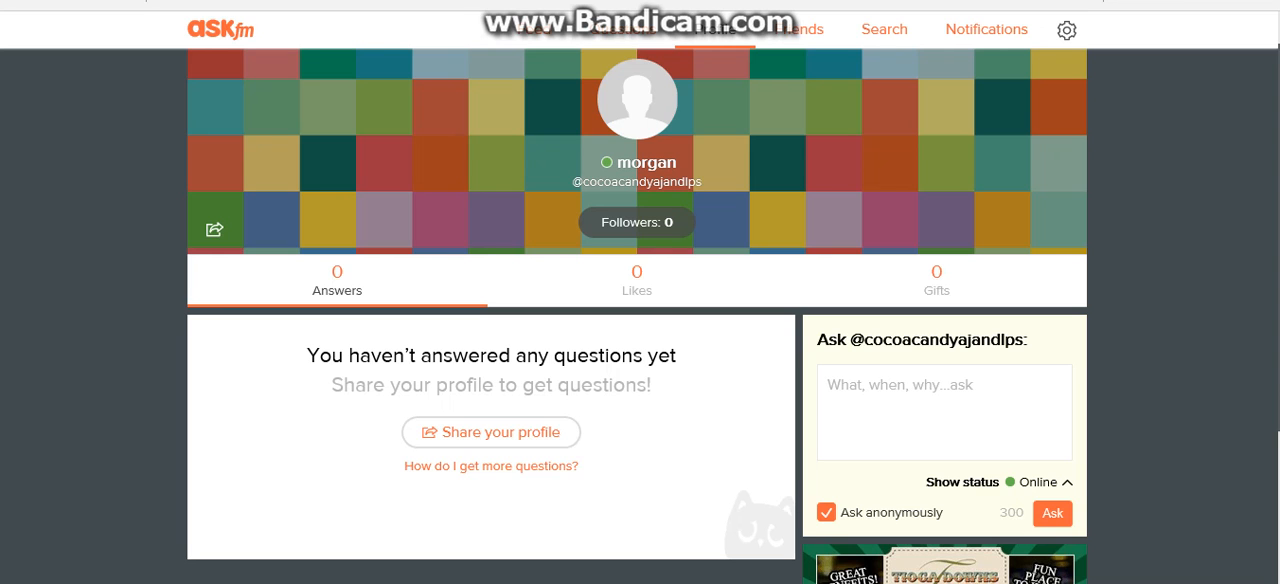
scroll(down, 3)
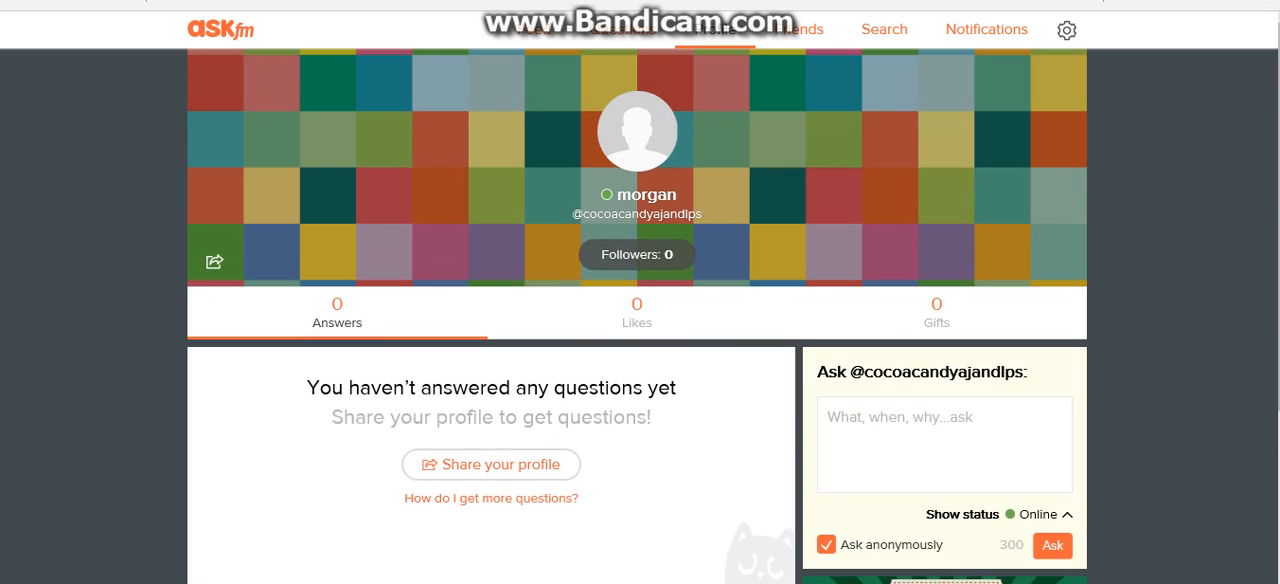
scroll(down, 3)
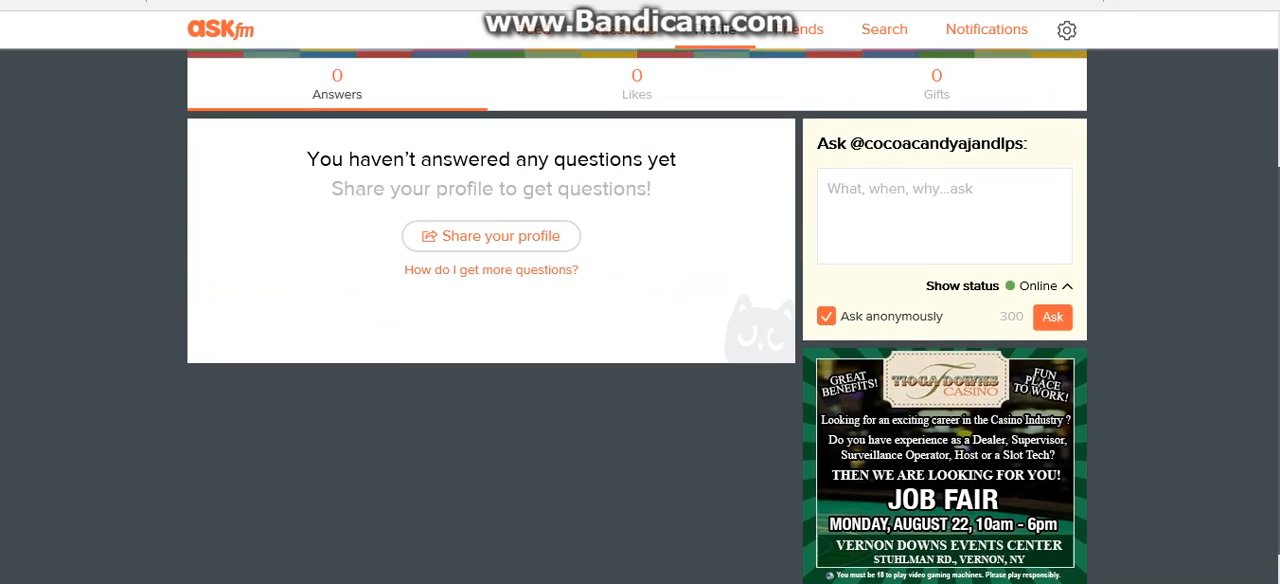
scroll(down, 3)
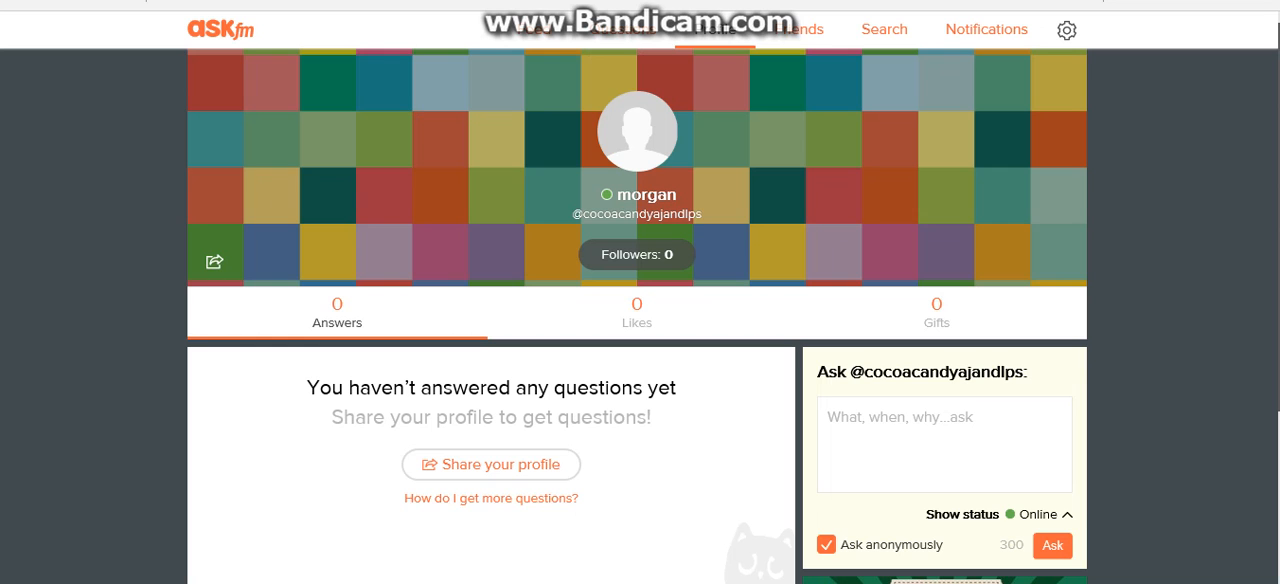
scroll(down, 3)
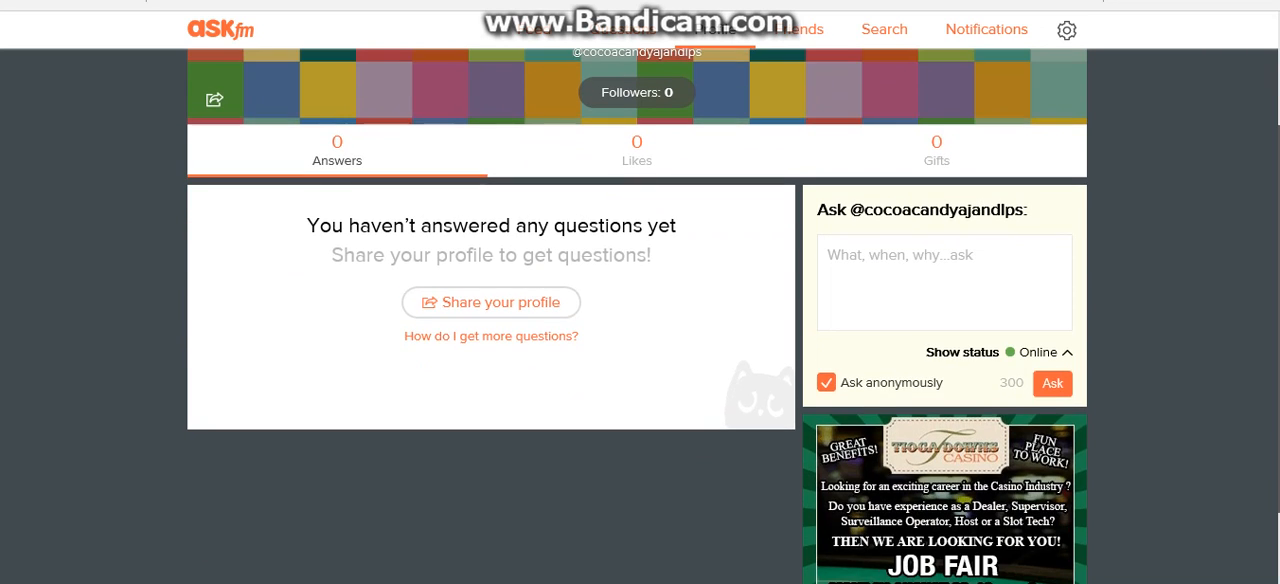